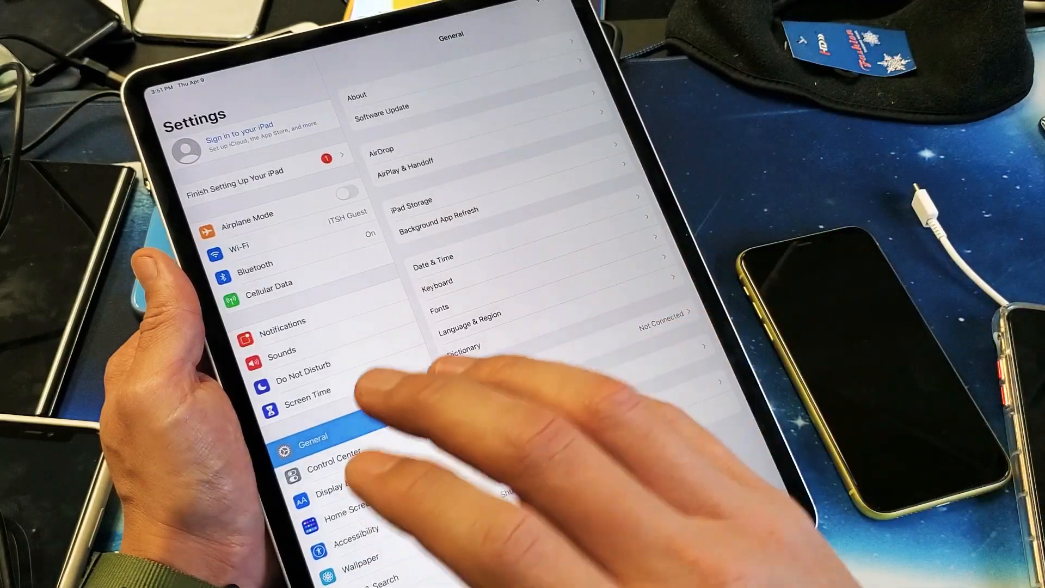
# - Reach the Reset page, start Erase All Content and Settings, then dismiss the Erase iPad alert
pyautogui.scroll(-3)
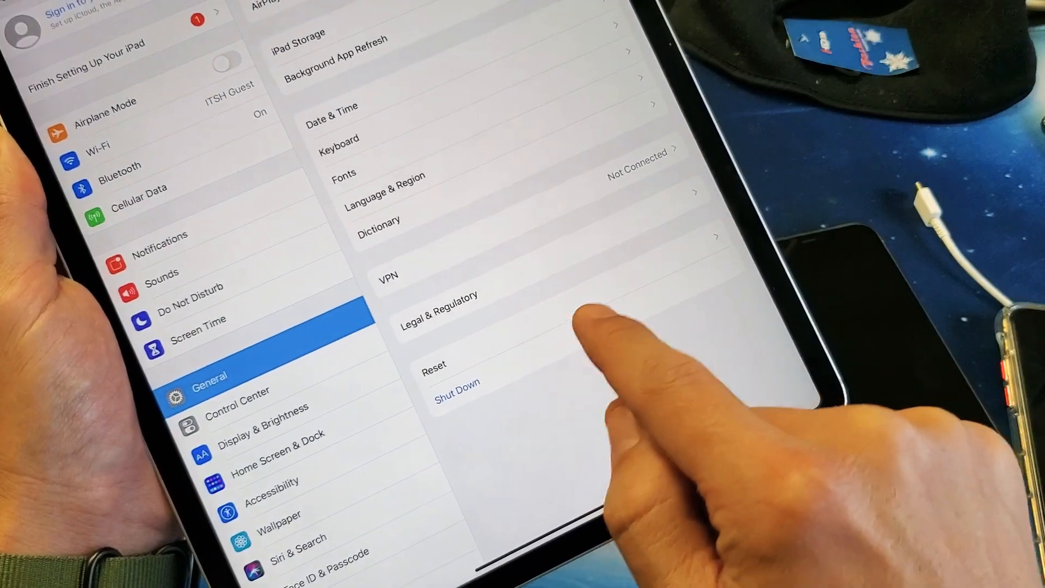
pyautogui.click(435, 366)
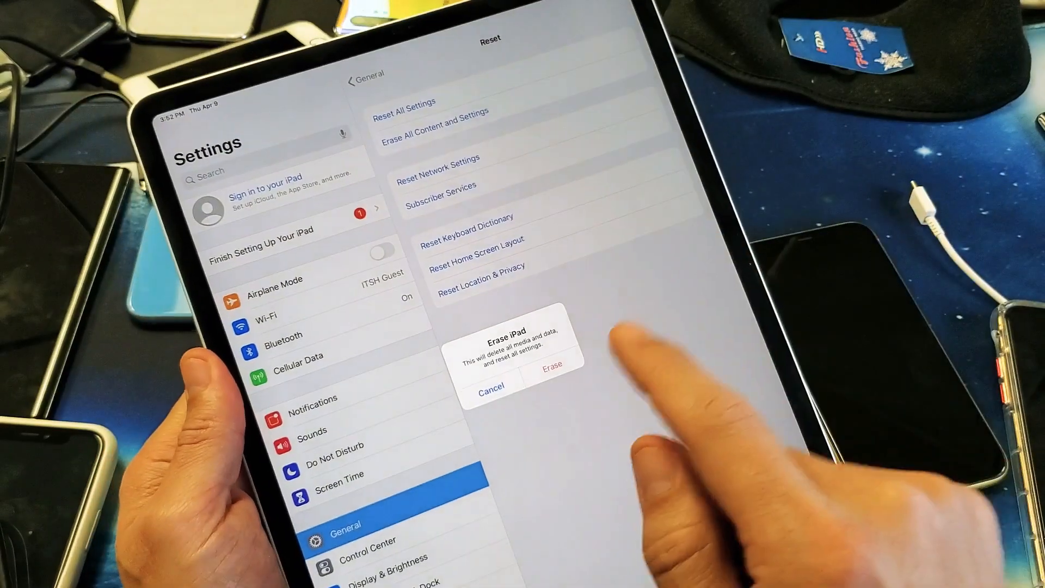
pyautogui.click(490, 390)
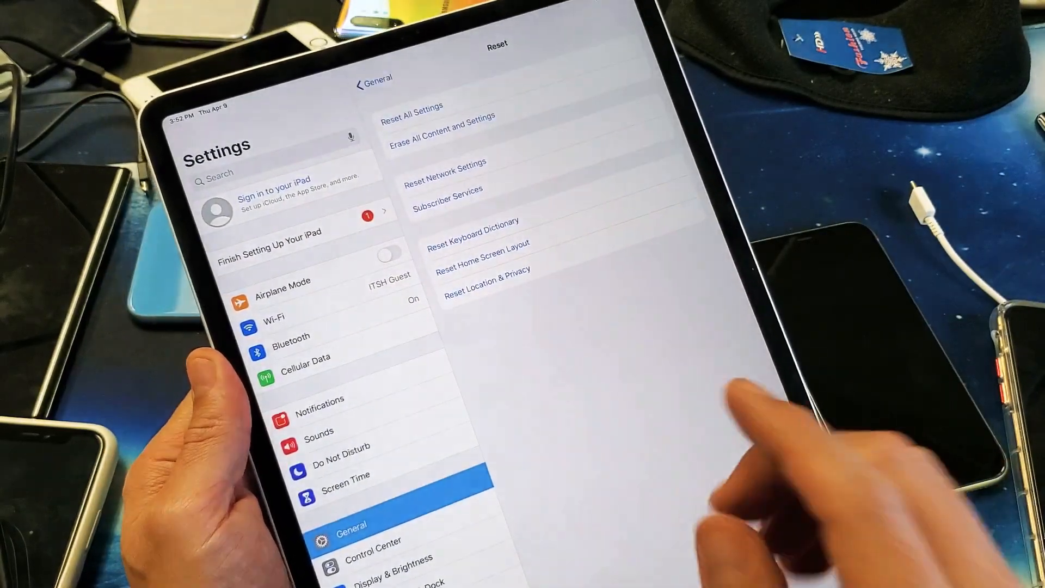
pyautogui.click(439, 124)
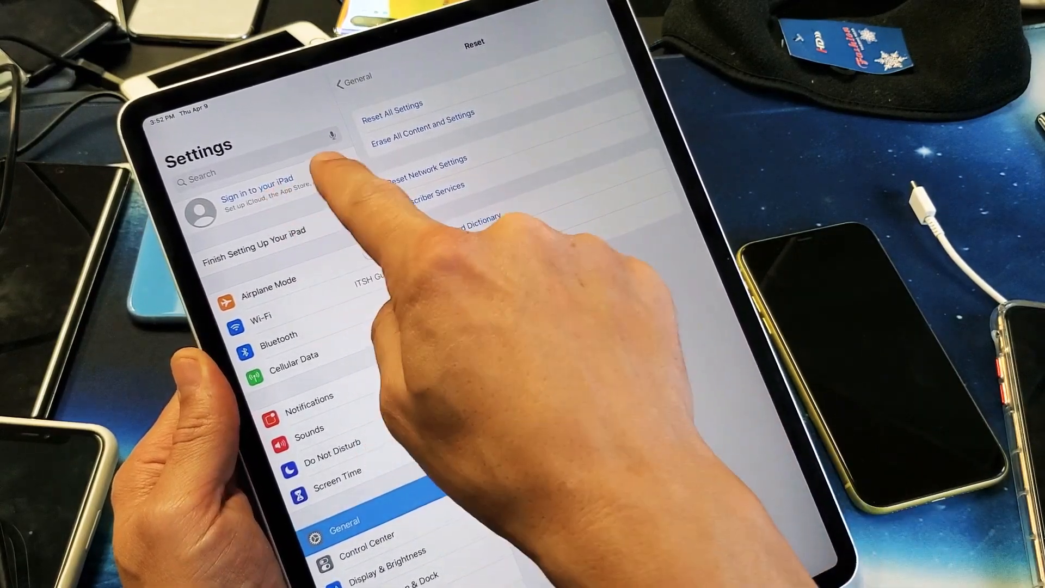
pyautogui.click(417, 123)
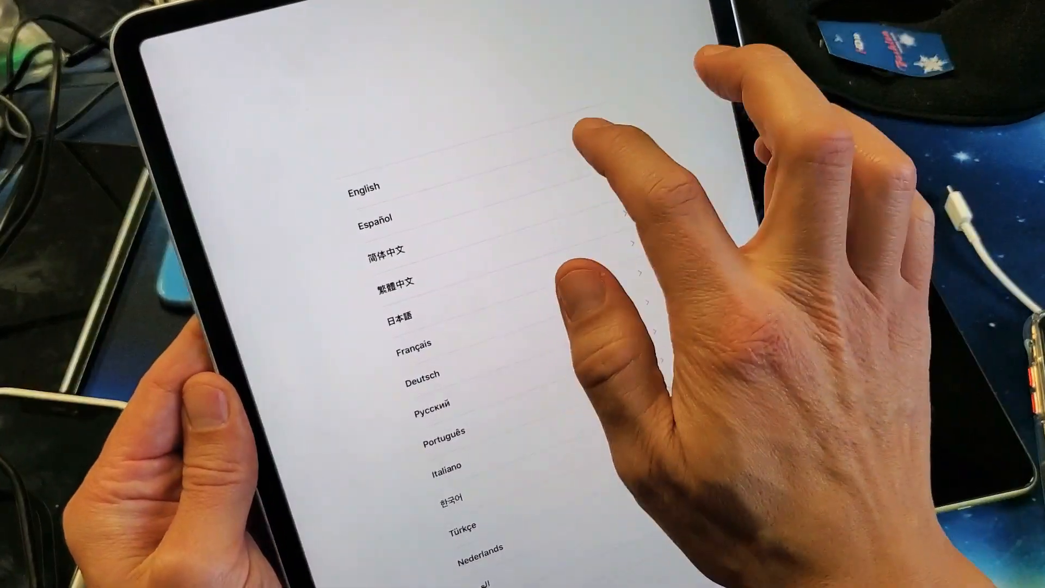
# - Choose English as the device language, moving on to Select Your Country or Region
pyautogui.click(368, 185)
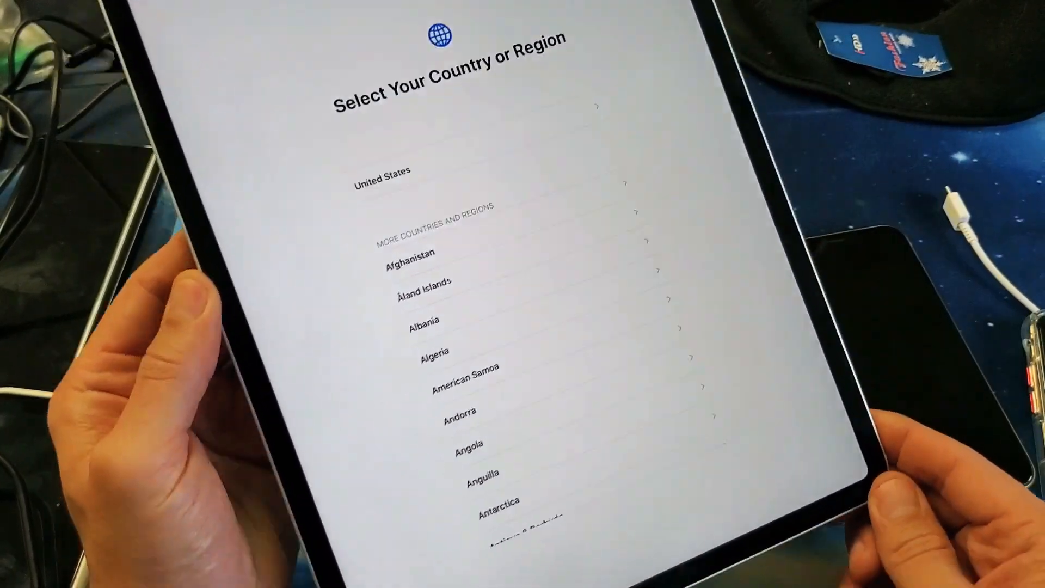